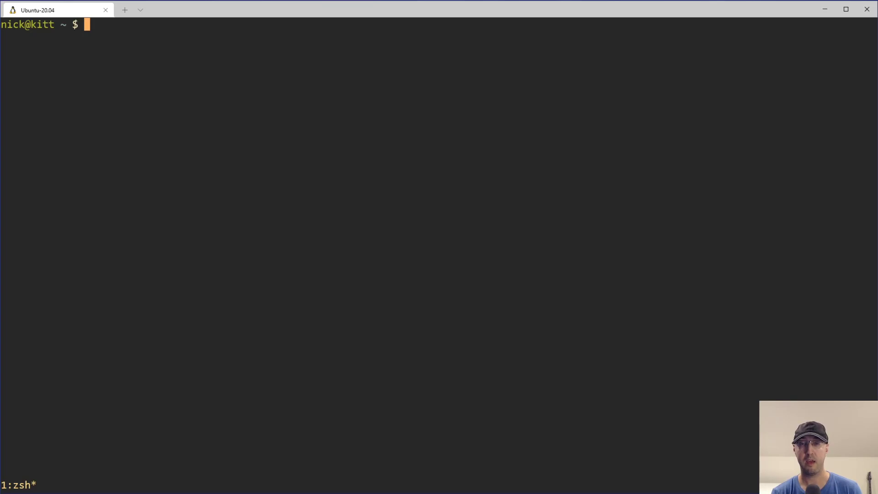
# Step: List the home directory with ls -la, then query type ls to reveal the ls --color=auto alias
pyautogui.write('ls -la')
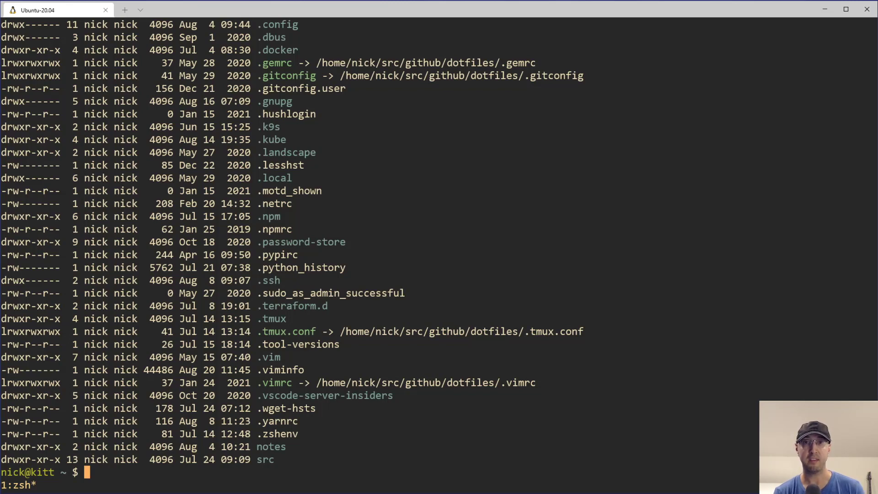
pyautogui.write('type ls')
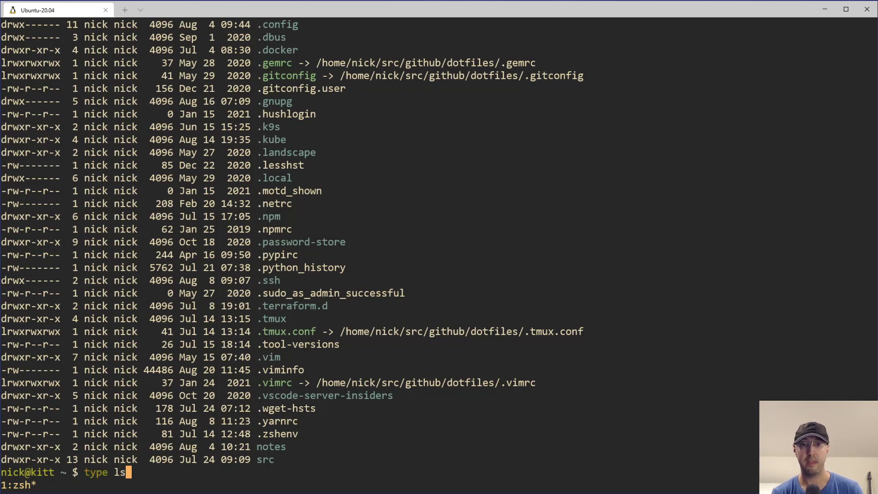
pyautogui.press('Return')
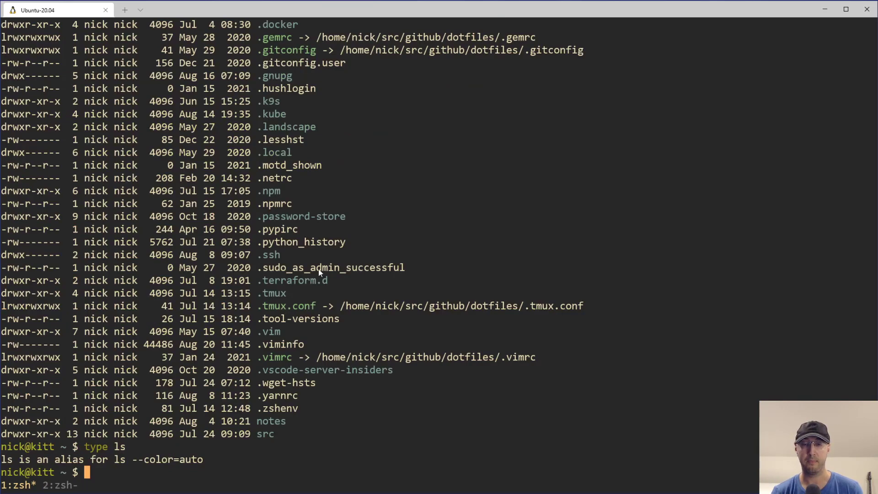
# Step: Clear the screen and list the home directory with \ls -la, bypassing the alias
pyautogui.press('ctrl+l')
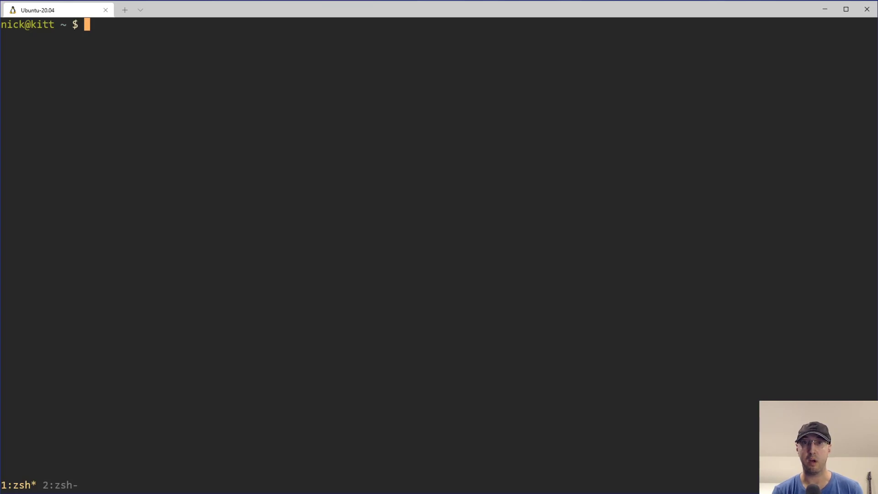
pyautogui.write('\\ls -la')
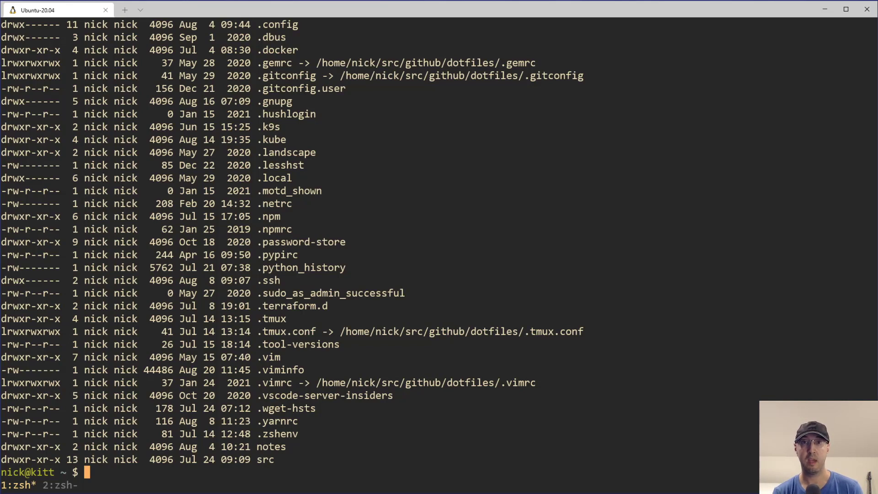
pyautogui.moveTo(258, 245)
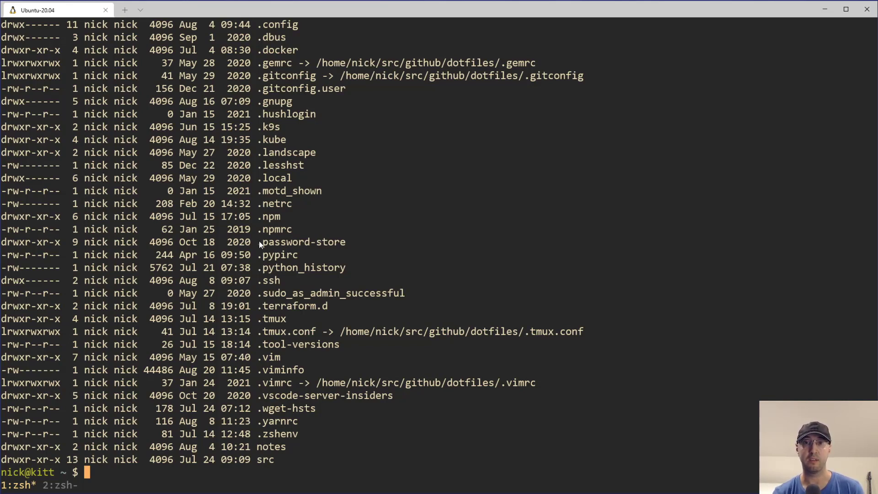
pyautogui.moveTo(458, 149)
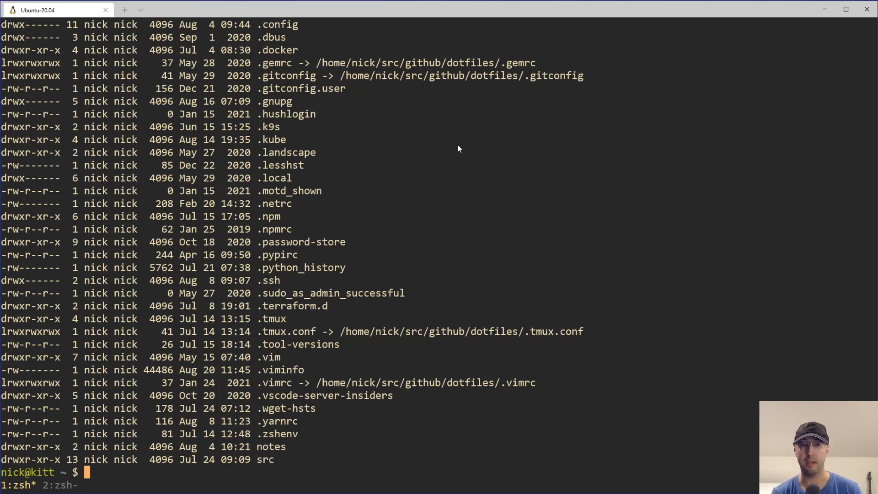
# Step: List the home directory with "ls" -la so the quoted command skips the alias
pyautogui.write('"ls" -la')
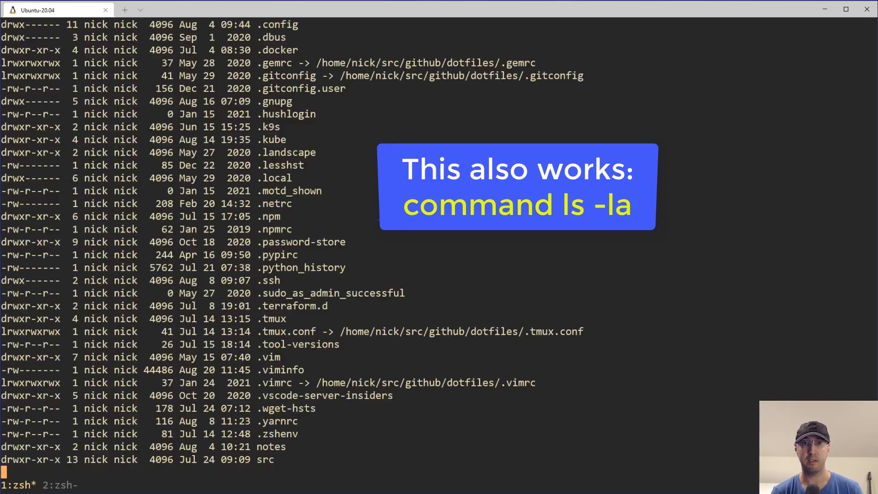
pyautogui.press('Return')
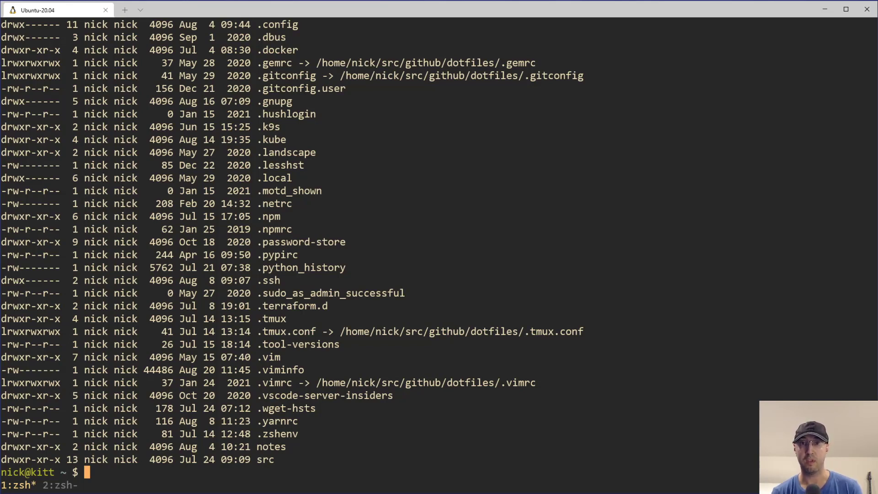
# Step: Write aaa into a and b into b with echo, then compare them with diff a b
pyautogui.write('echo "aaa" > a')
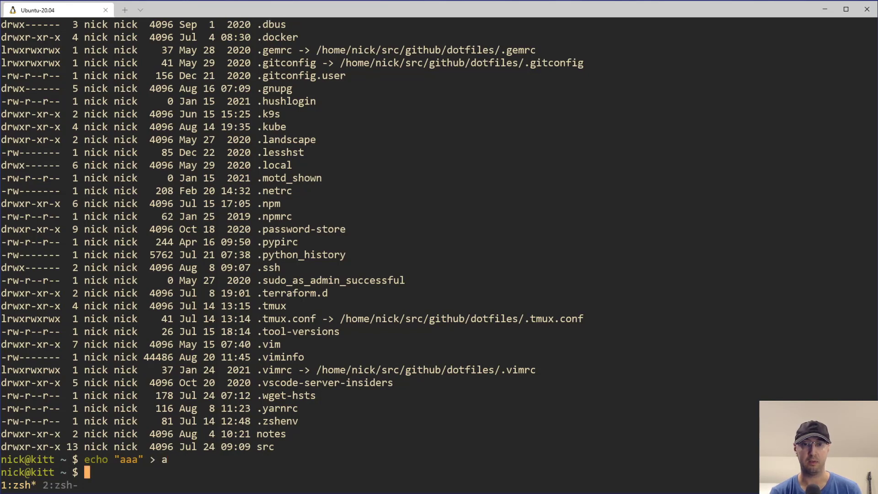
pyautogui.write('echo "b" > a')
pyautogui.write('diff a b')
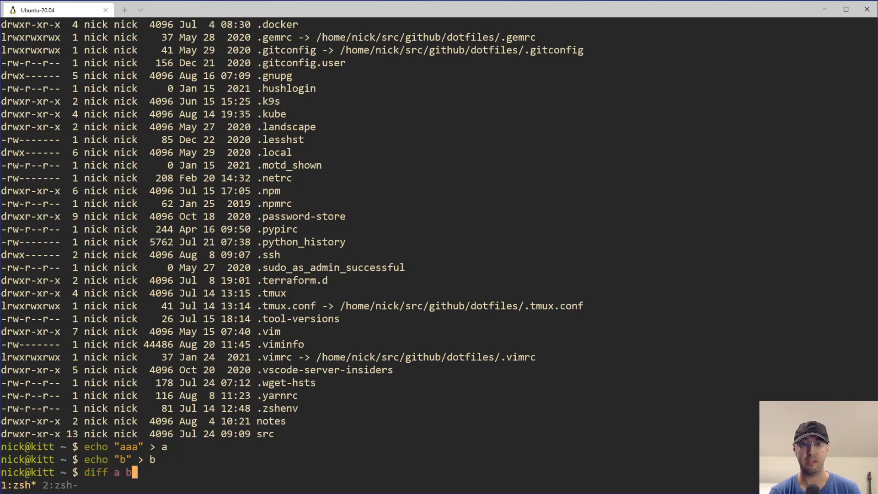
pyautogui.press('Return')
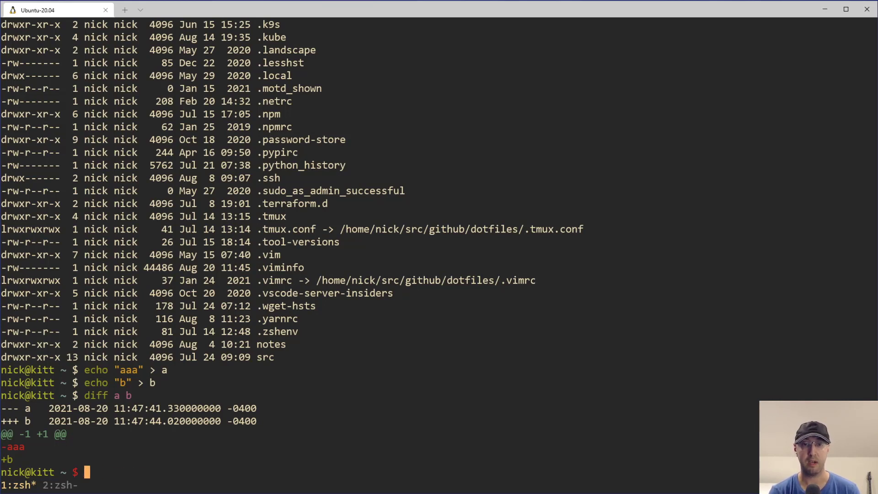
# Step: Query type diff to show diff is aliased to diff --color -u
pyautogui.write('type ls')
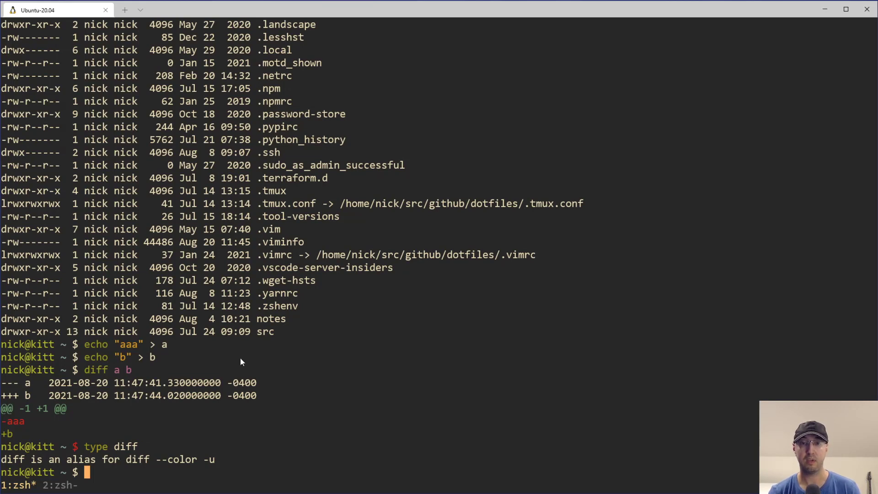
pyautogui.doubleClick(180, 459)
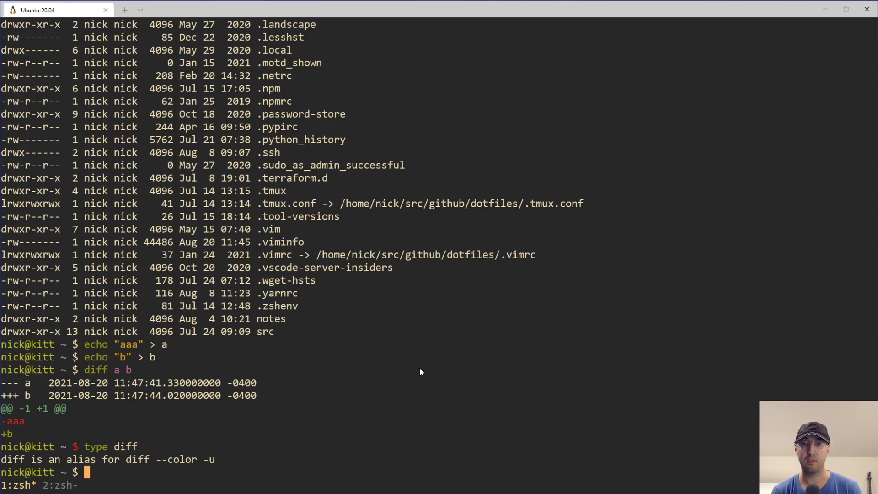
# Step: Compare a and b with \diff a b, then with \diff --color a b
pyautogui.write('diff a b')
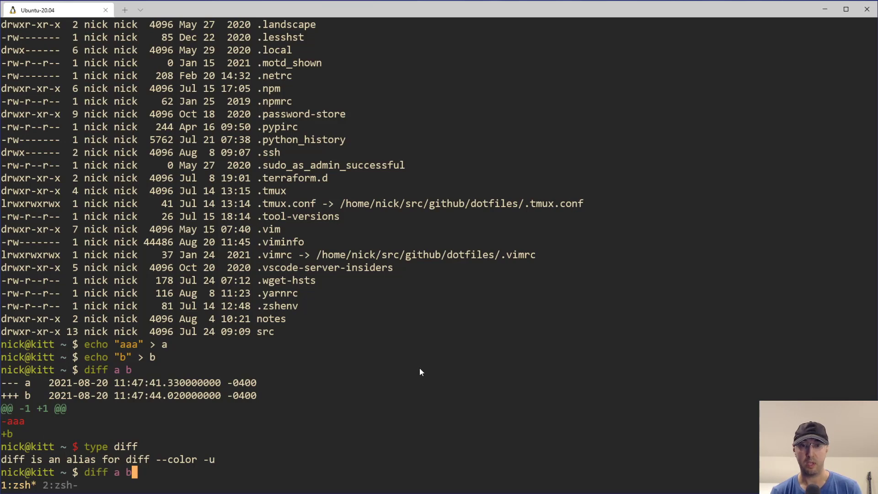
pyautogui.write('\\')
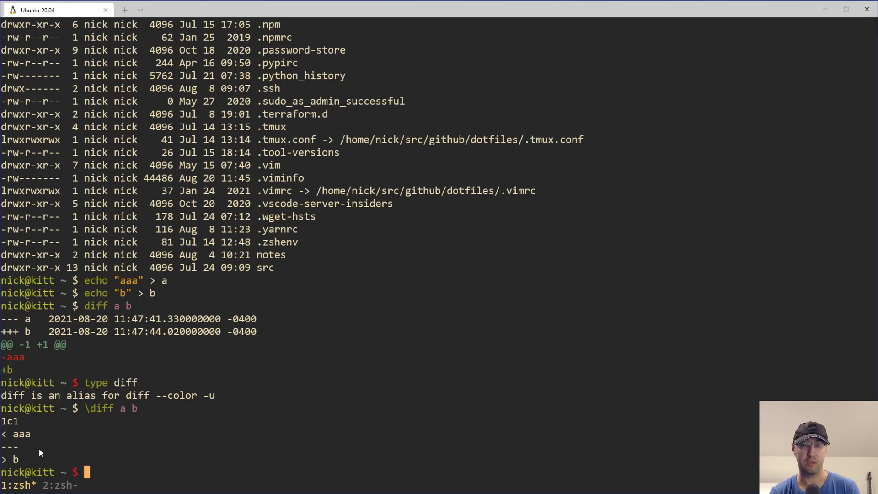
pyautogui.write('\\diff a b')
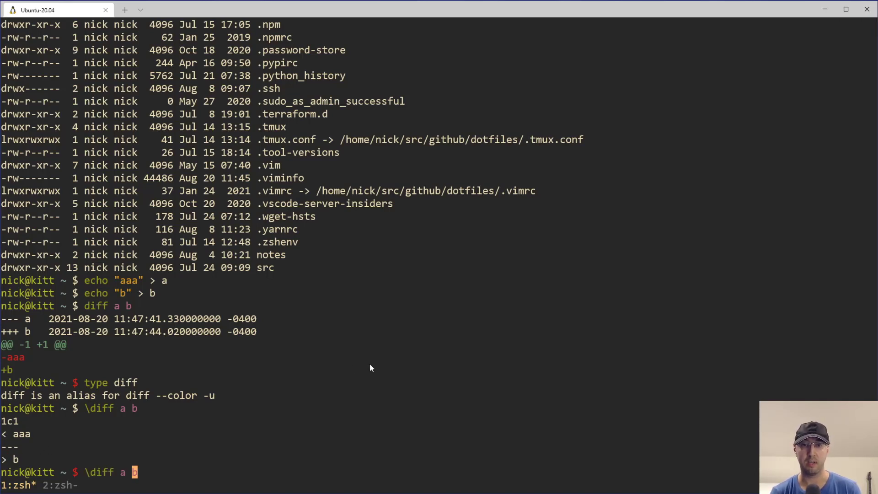
pyautogui.write('--color')
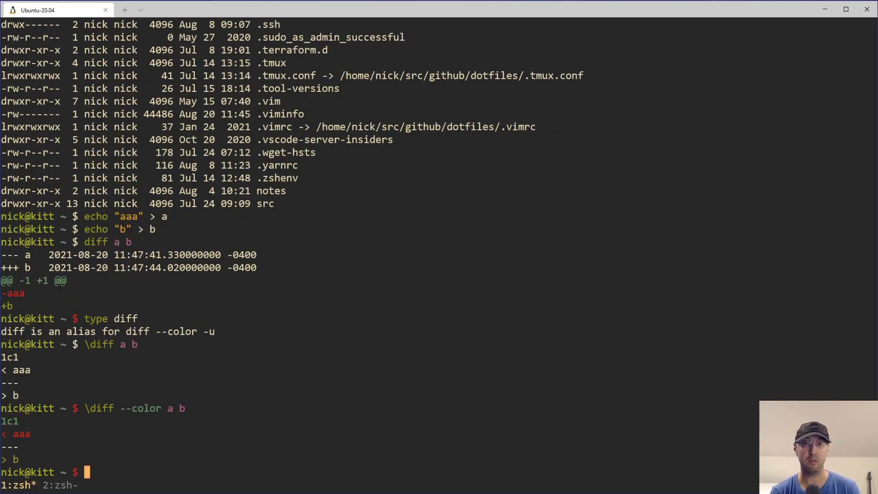
pyautogui.moveTo(209, 341)
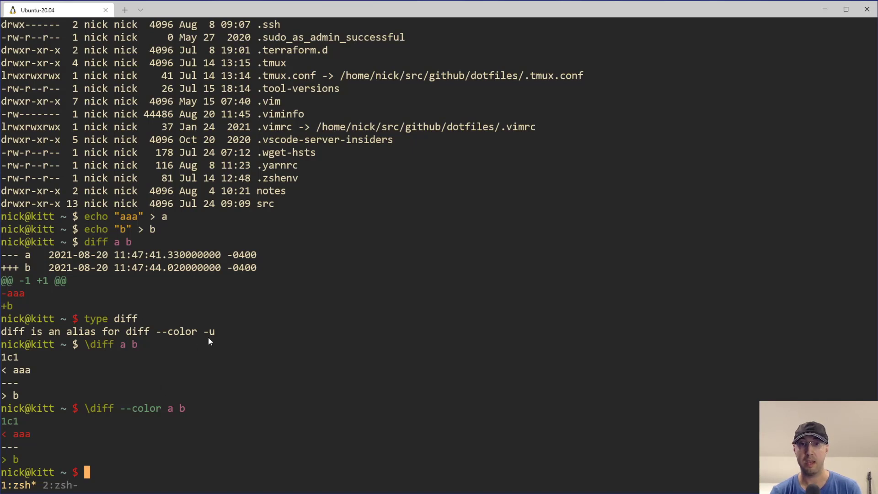
pyautogui.moveTo(196, 331)
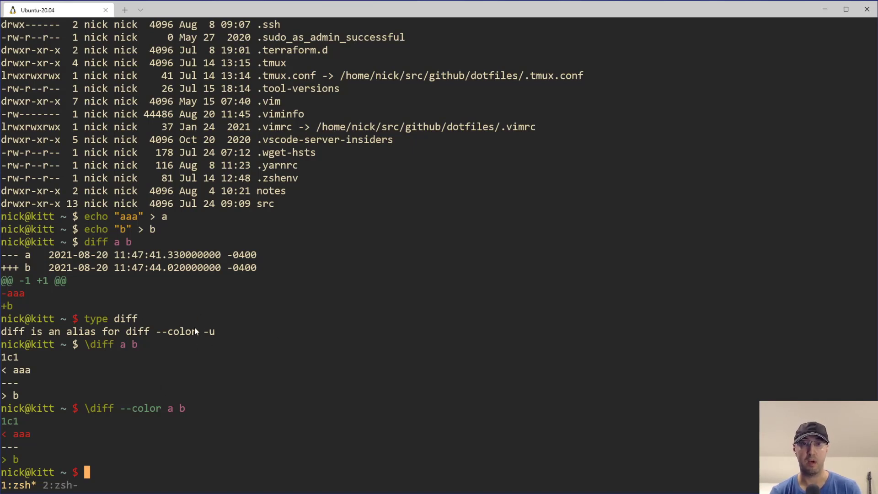
# Step: Compare a and b again with the aliased diff for a coloured unified result
pyautogui.write('diff a b')
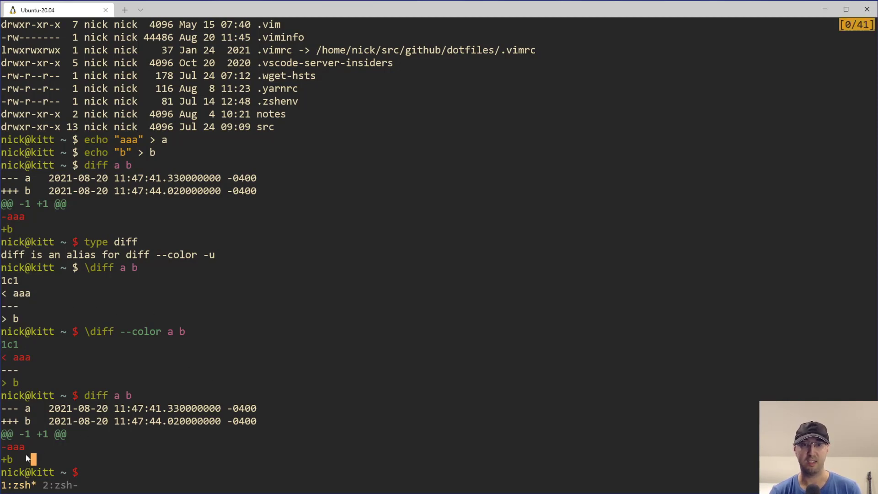
pyautogui.moveTo(392, 392)
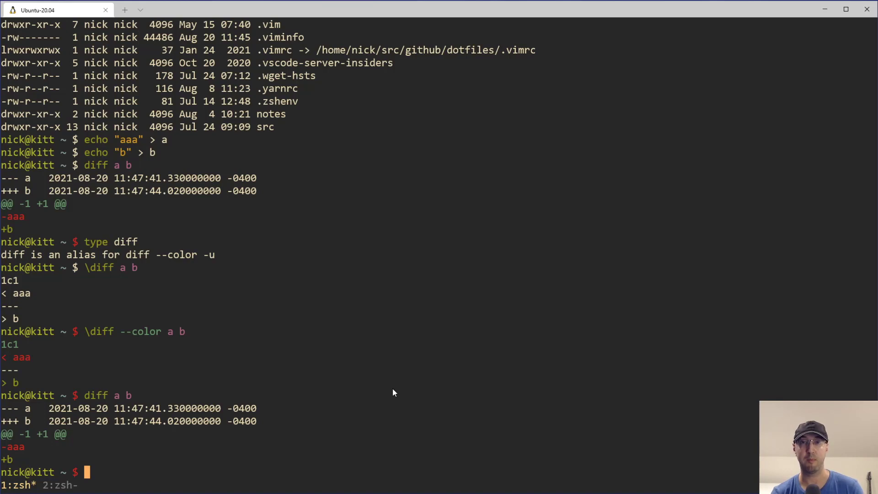
pyautogui.moveTo(417, 387)
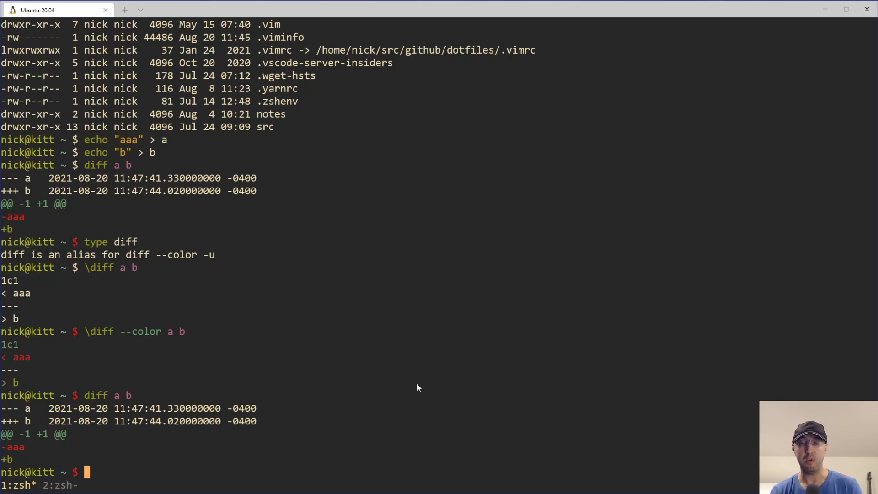